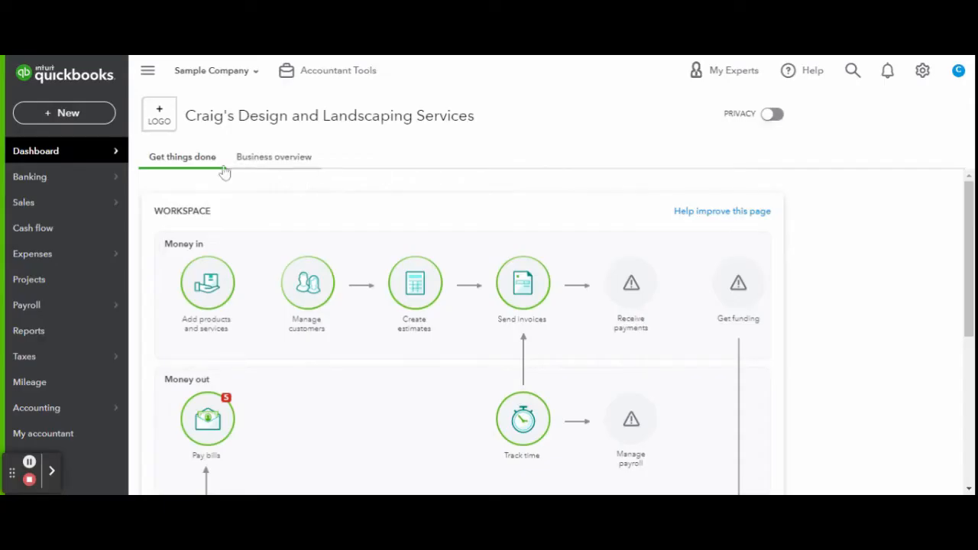
mouse_move(36, 407)
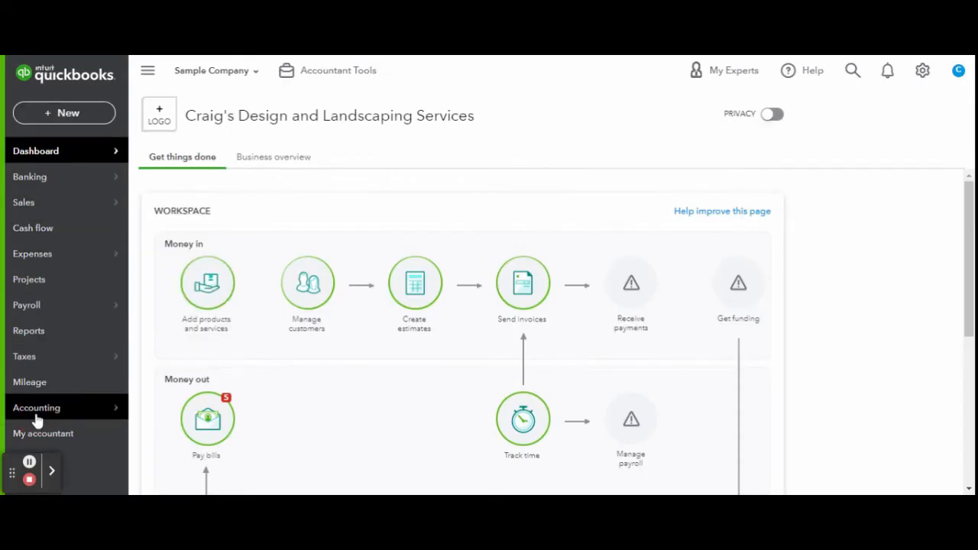
- Go to Accounting and view the full Chart of Accounts list
click(36, 407)
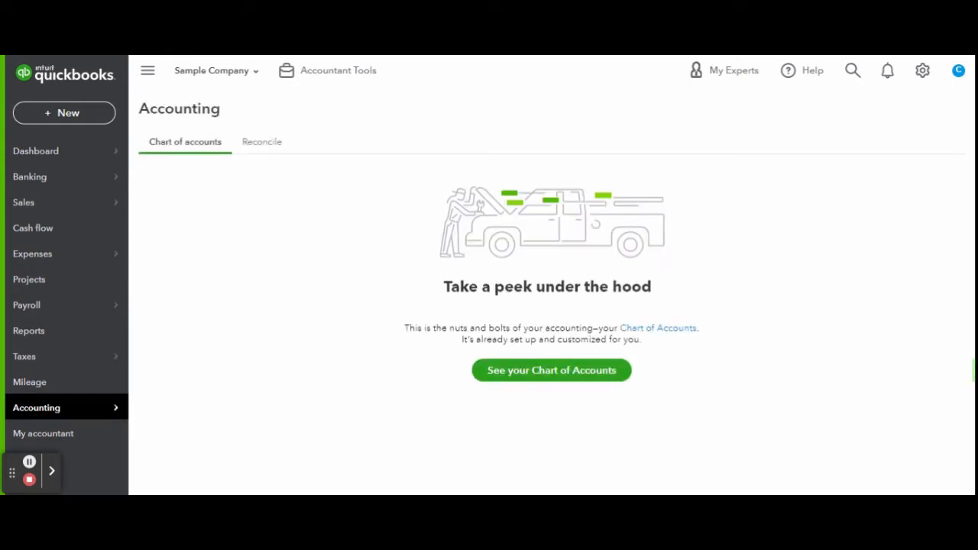
click(551, 370)
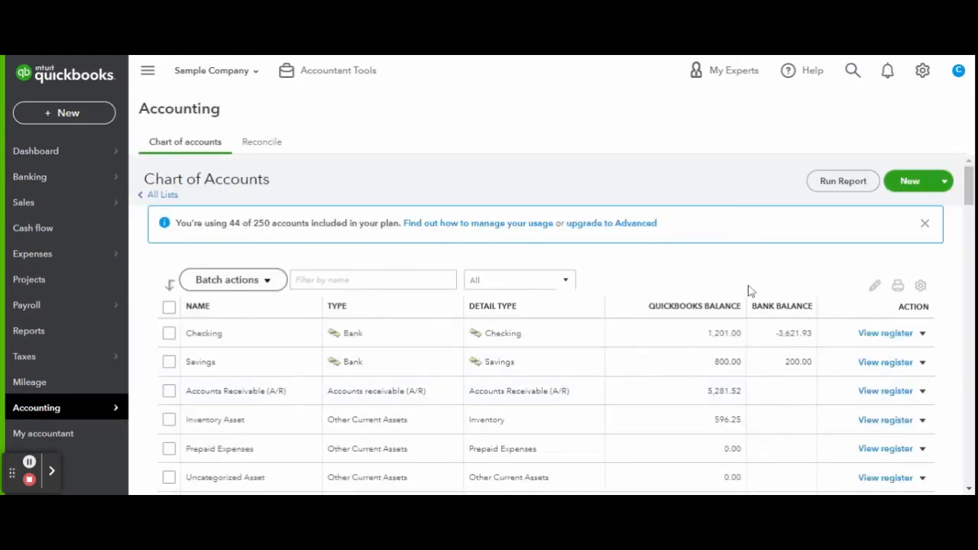
- Create a new Equity-type account for owner's draws and choose its detail type
click(925, 223)
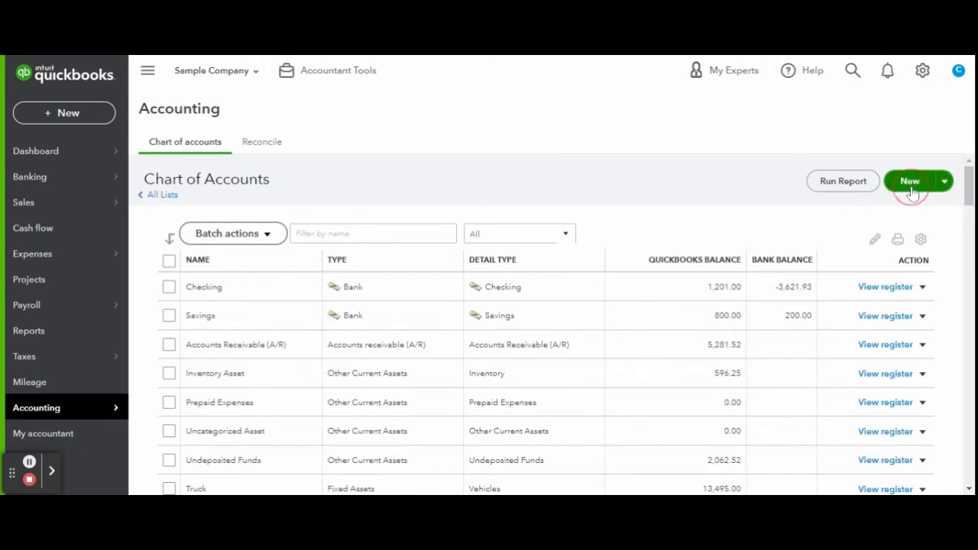
click(911, 181)
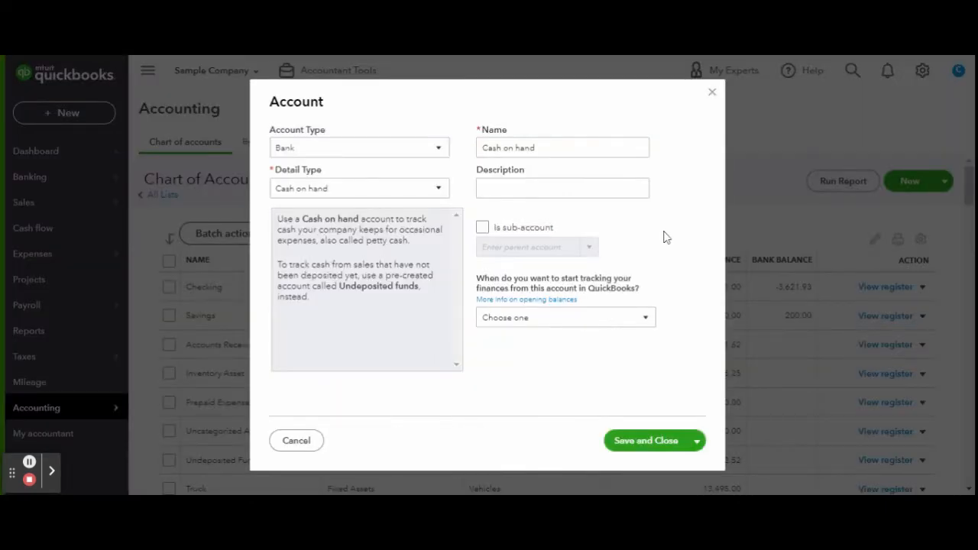
mouse_move(377, 158)
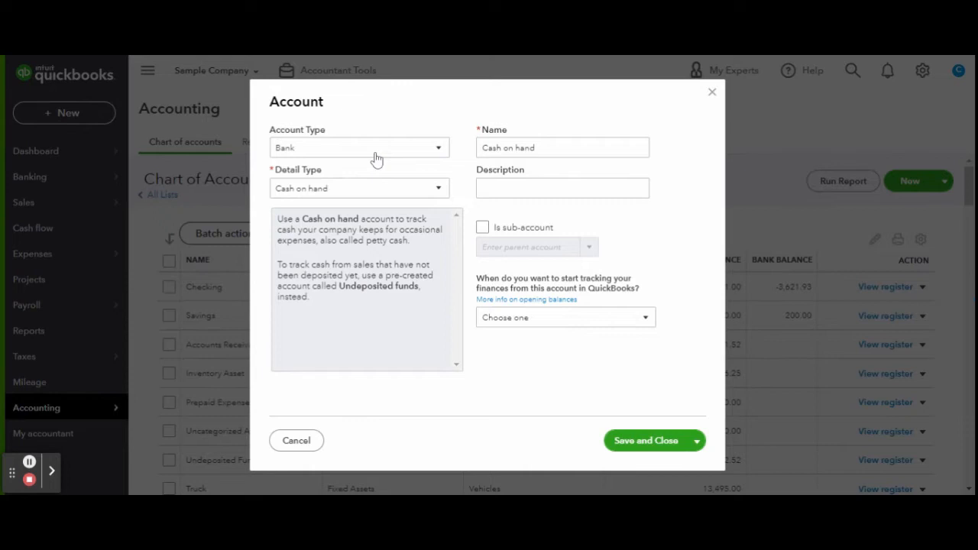
click(359, 148)
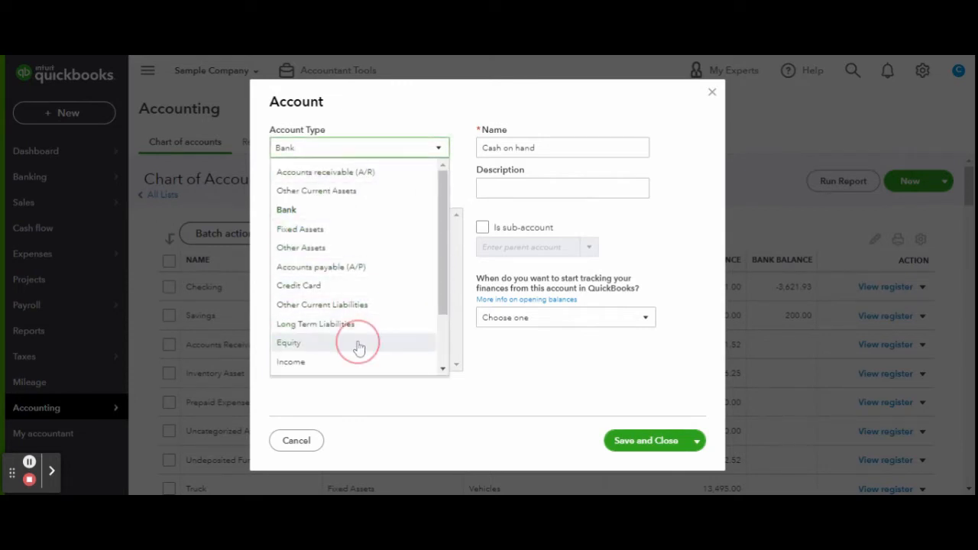
click(289, 342)
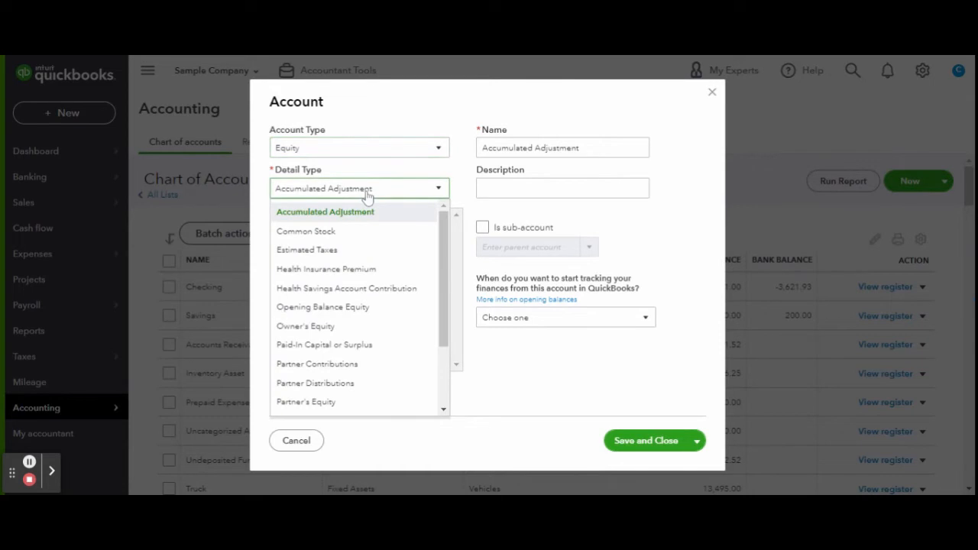
scroll(down, 3)
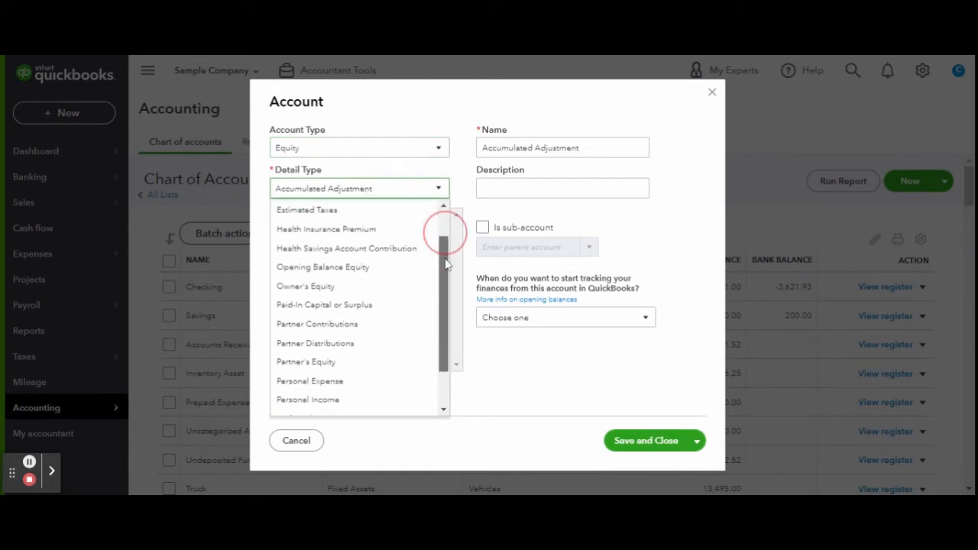
click(305, 286)
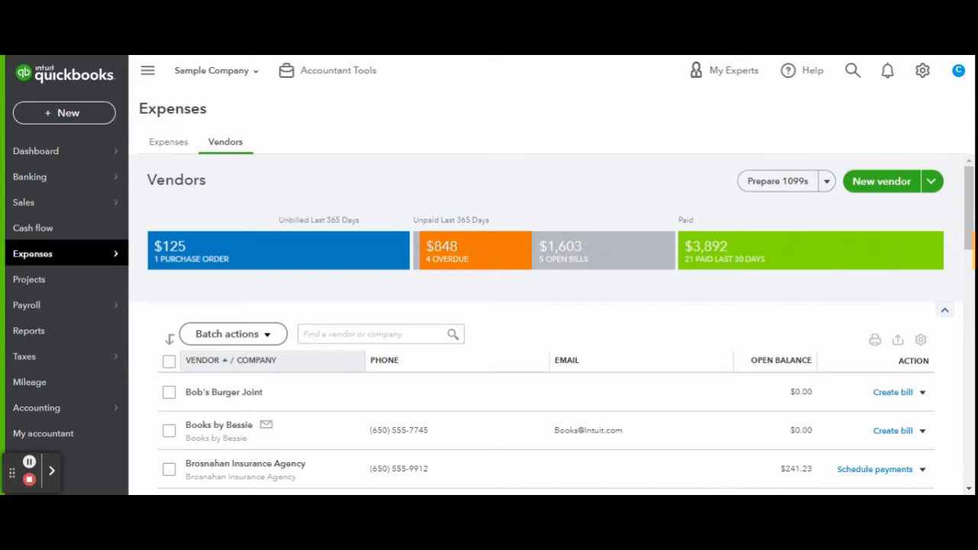
- Add a new vendor record for the owner and save it
click(881, 181)
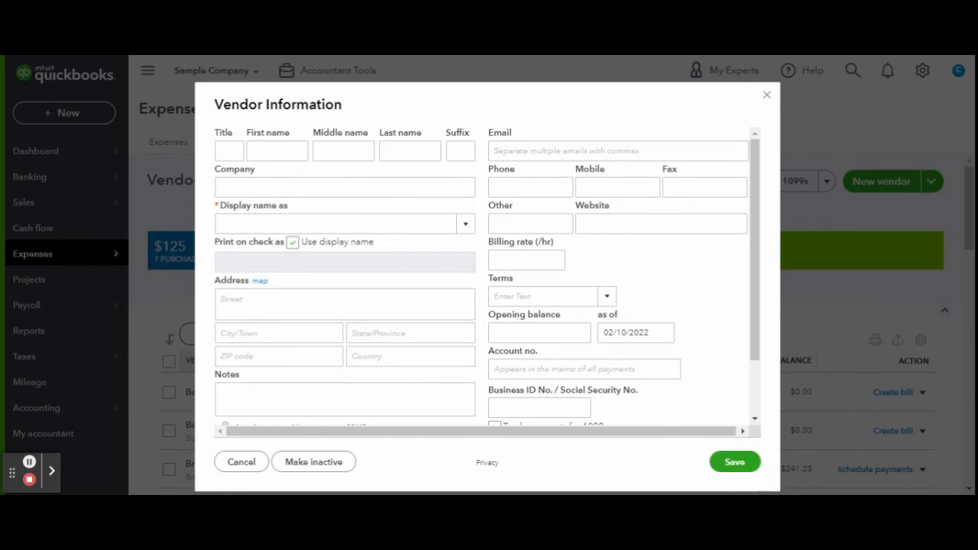
click(241, 462)
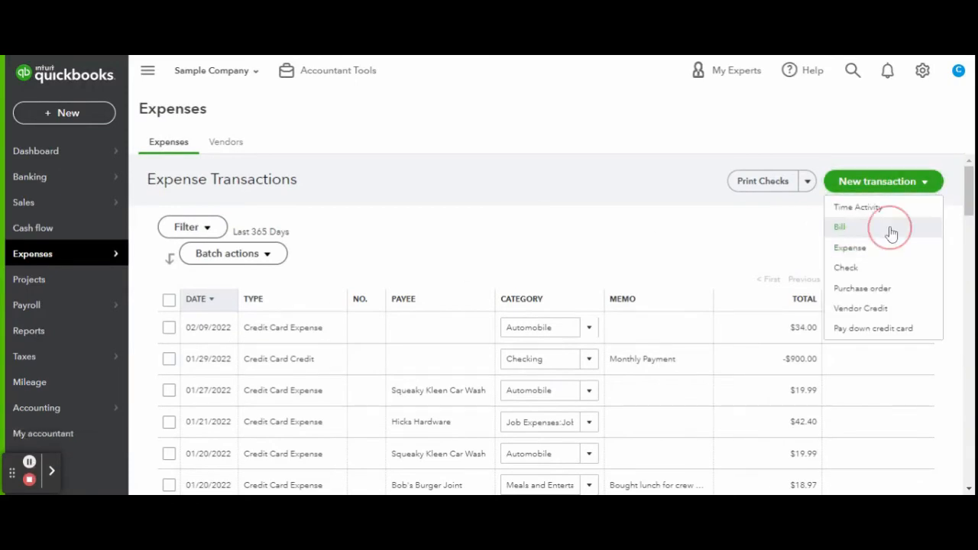
- Enter a bill to Yourself: Owner's Draw category, 'quarterly draw', amount 5000
click(840, 226)
text(Your)
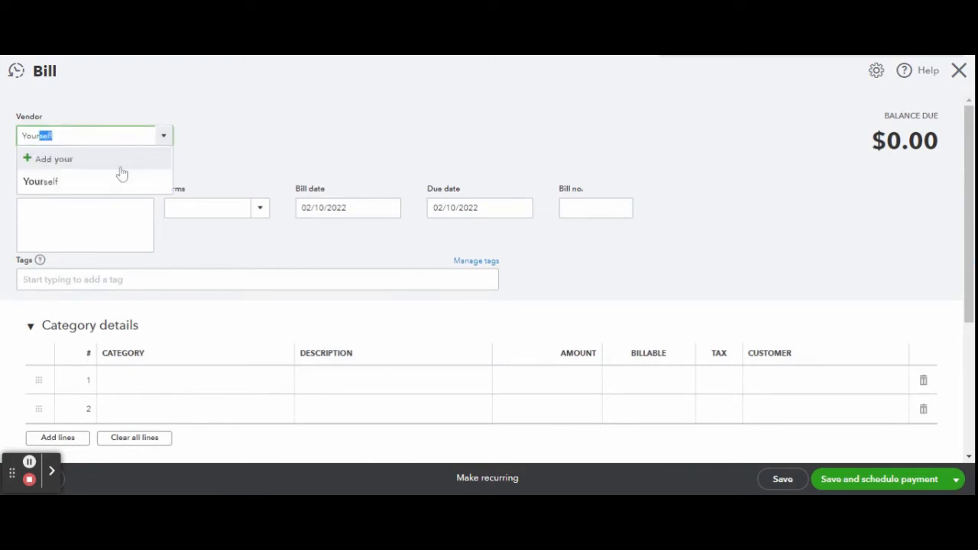
click(41, 181)
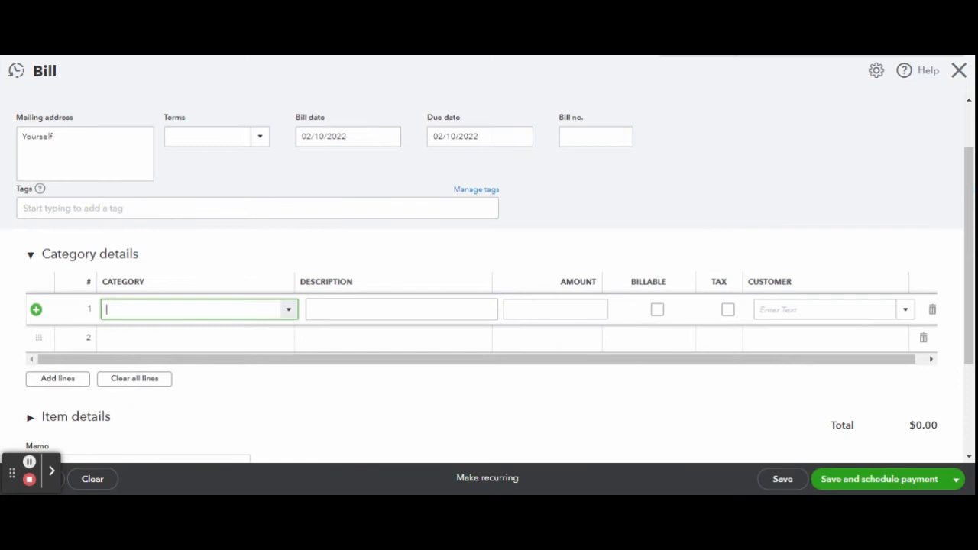
text(ow)
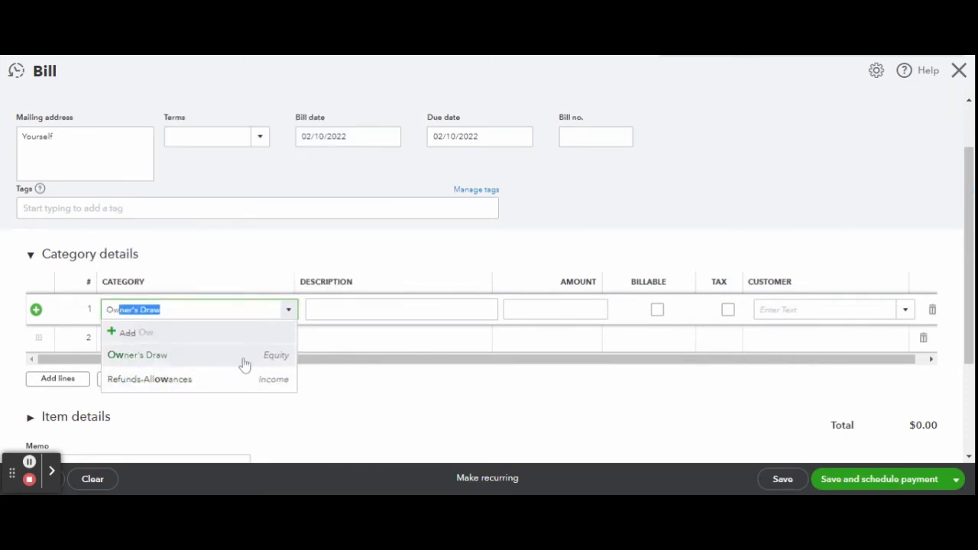
click(137, 355)
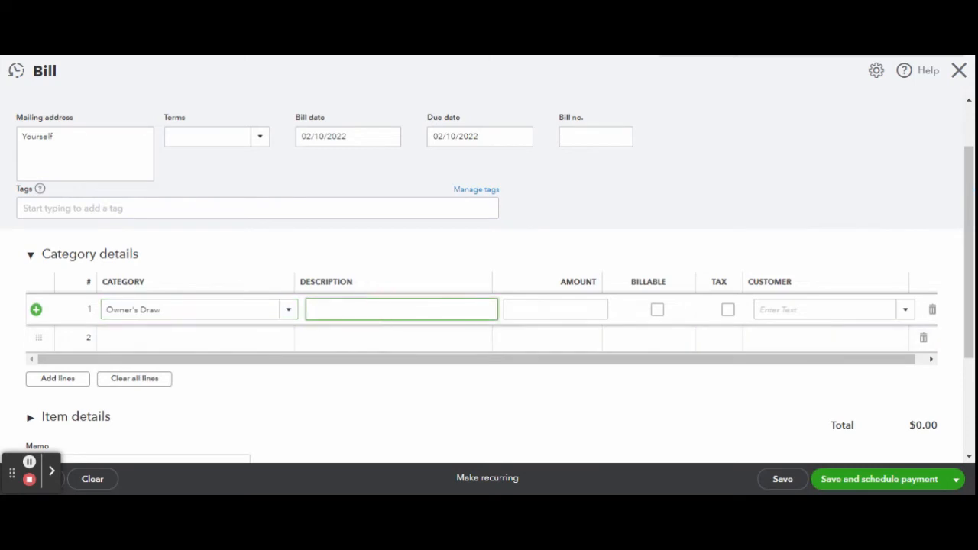
text(quarterly draw)
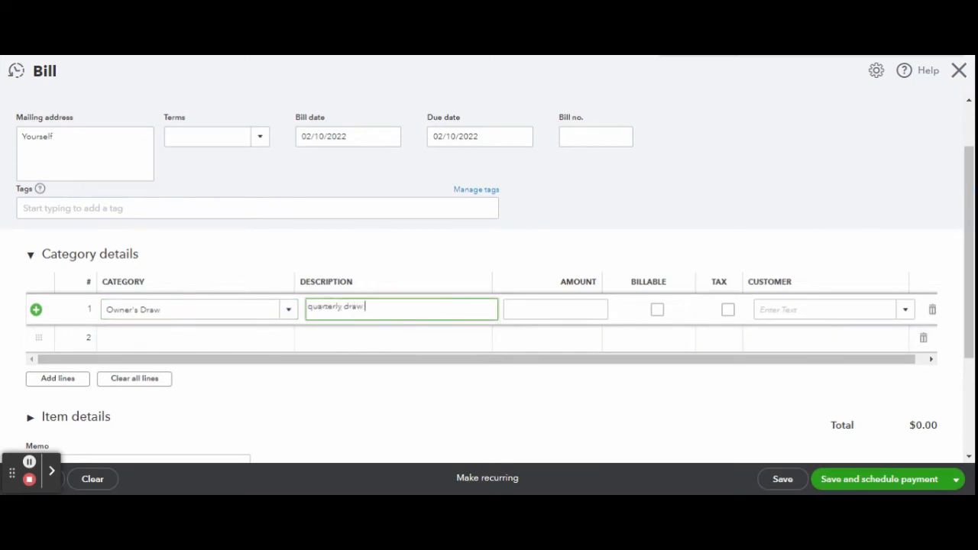
text(5000)
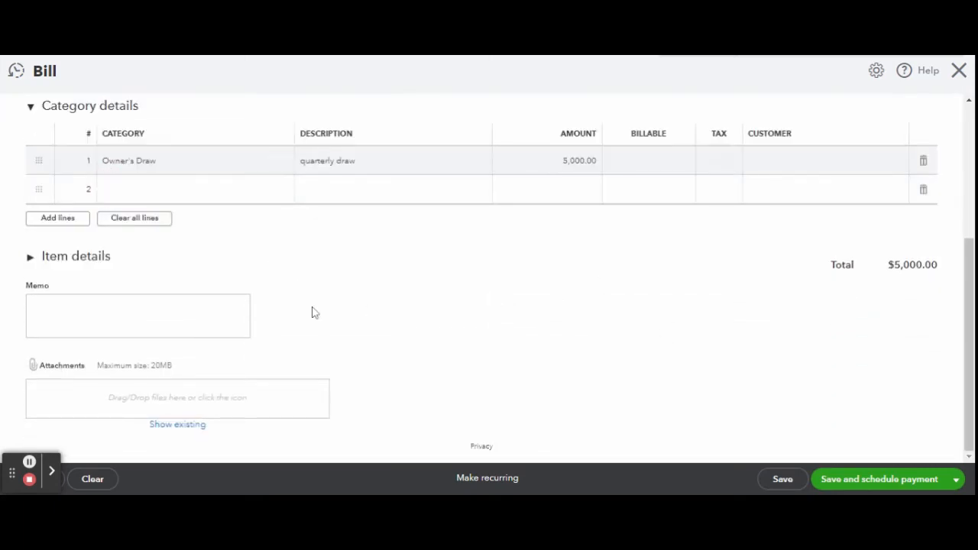
mouse_move(854, 482)
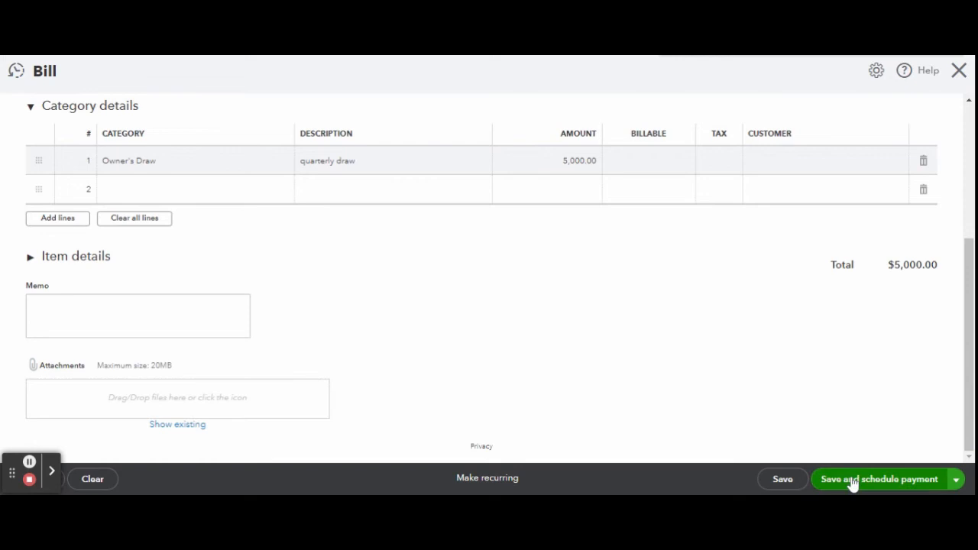
- Save the bill with payment scheduling and continue past the Bill Pay introduction
click(879, 479)
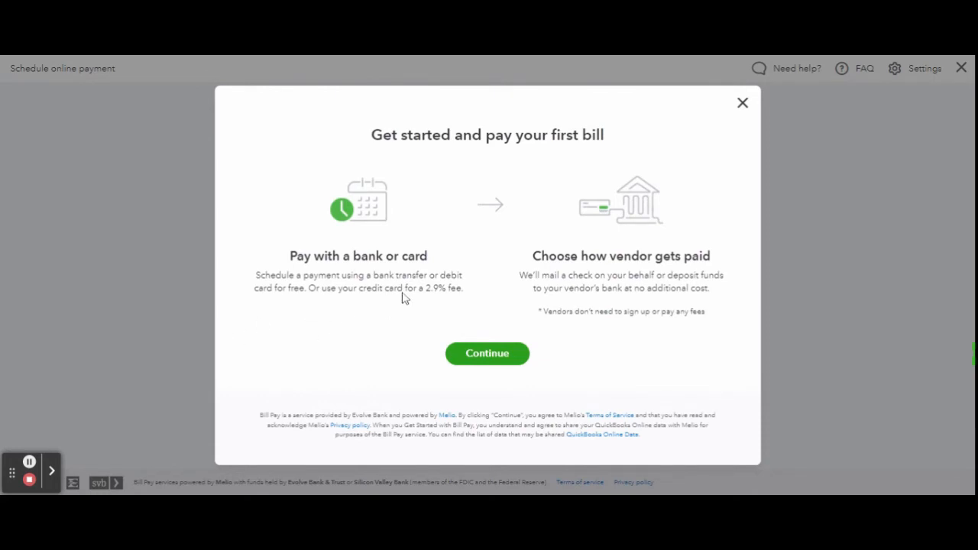
mouse_move(532, 289)
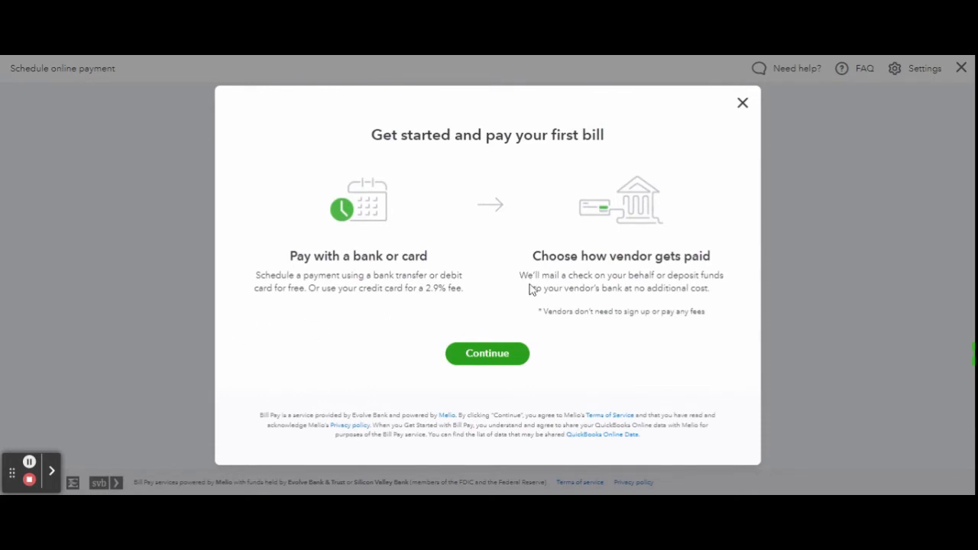
click(487, 353)
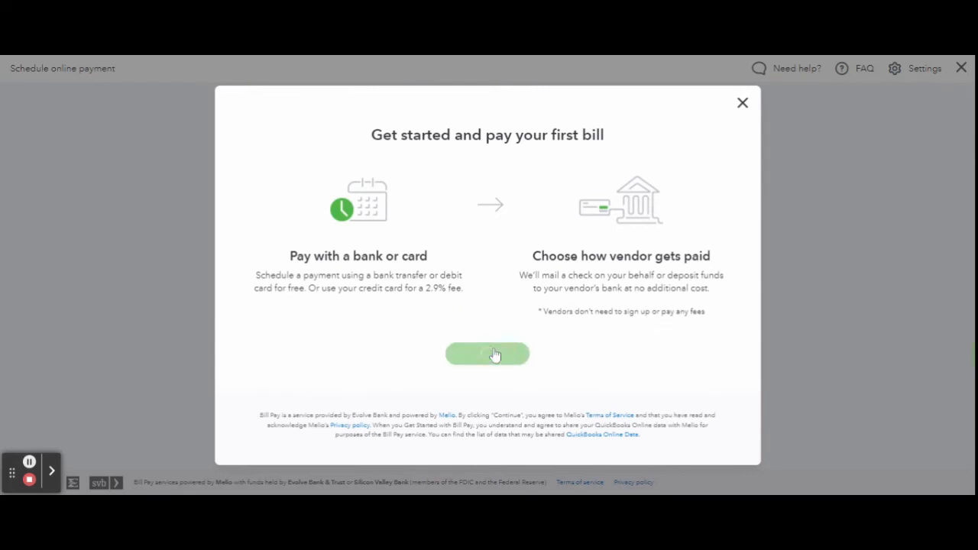
click(488, 354)
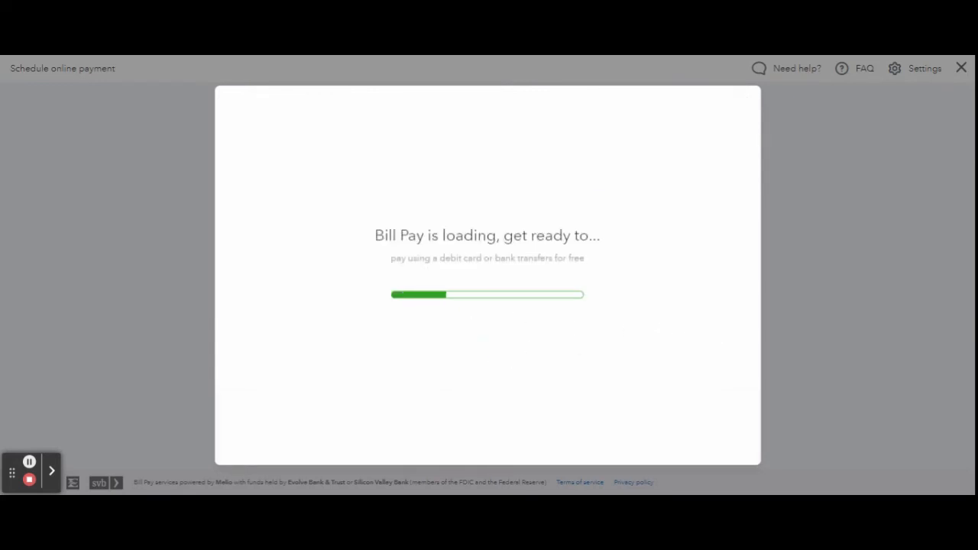